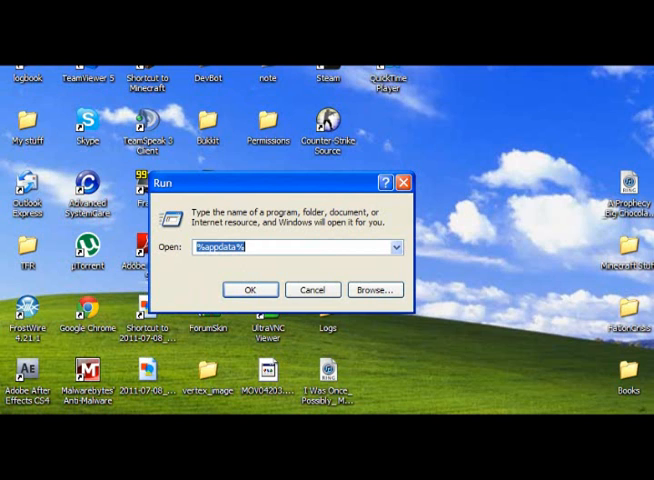
Confirm the %appdata% Run entry to open the application data folder.
click(252, 288)
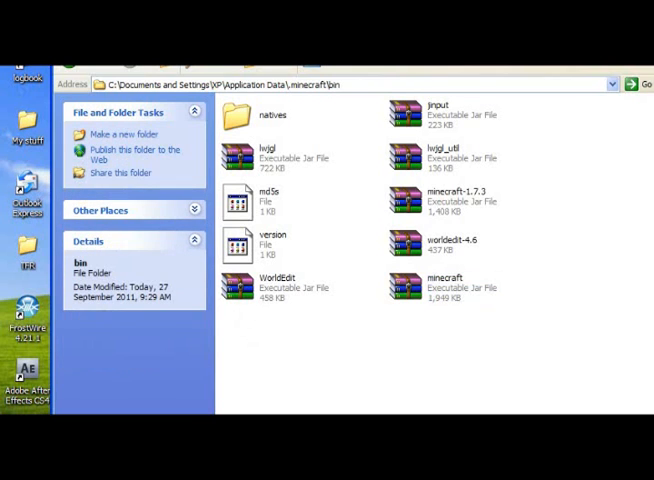
Delete the bin folder from .minecraft and confirm sending it to the Recycle Bin.
right_click(240, 112)
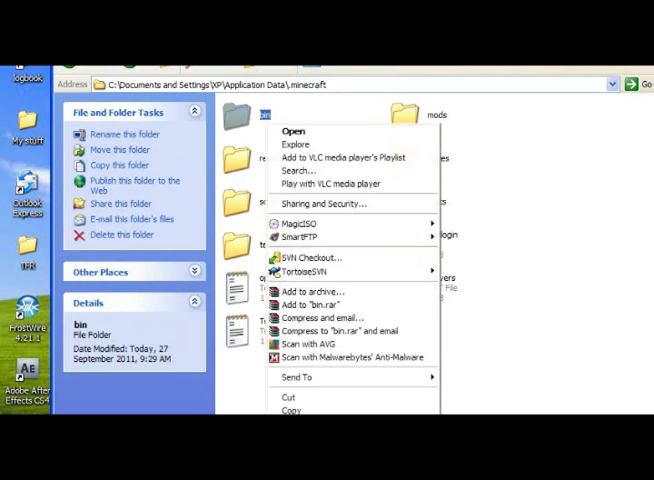
click(120, 234)
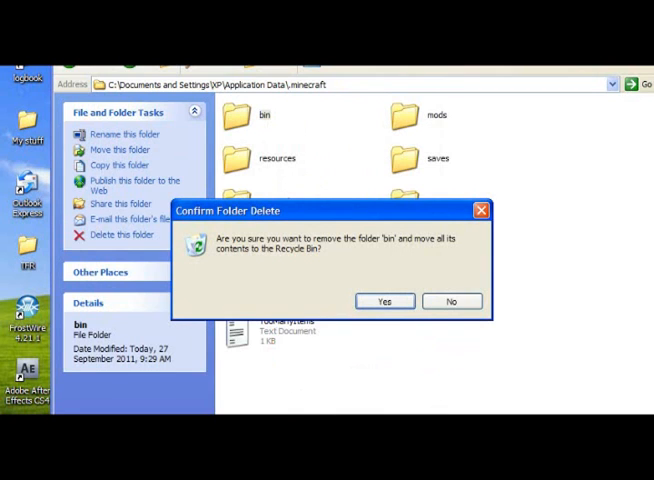
click(384, 300)
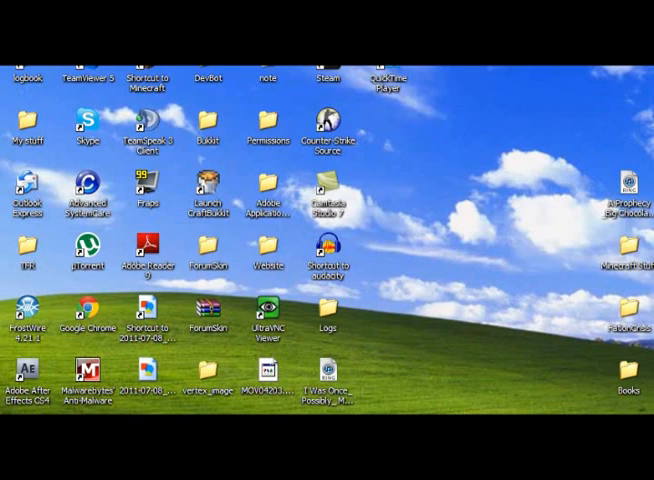
Launch Minecraft from the desktop shortcut so it re-downloads the game files.
double_click(138, 62)
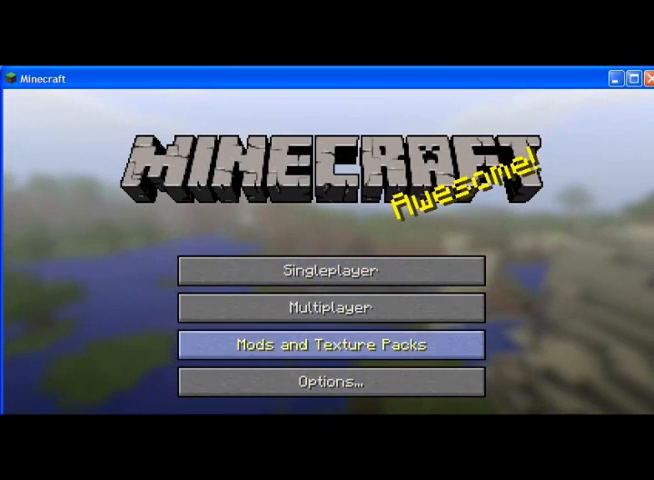
click(332, 344)
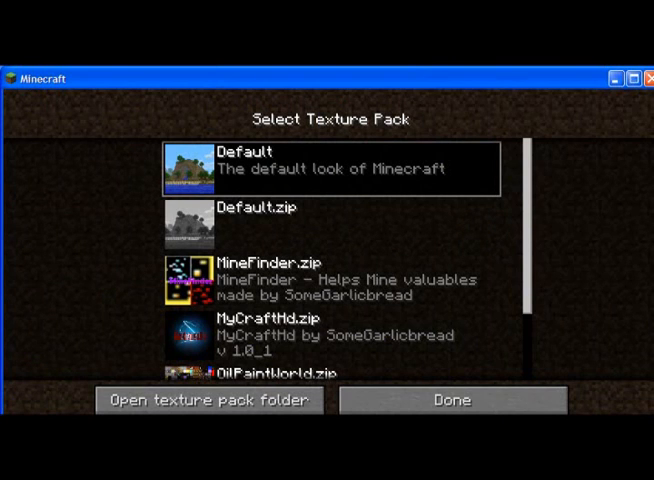
mouse_move(464, 400)
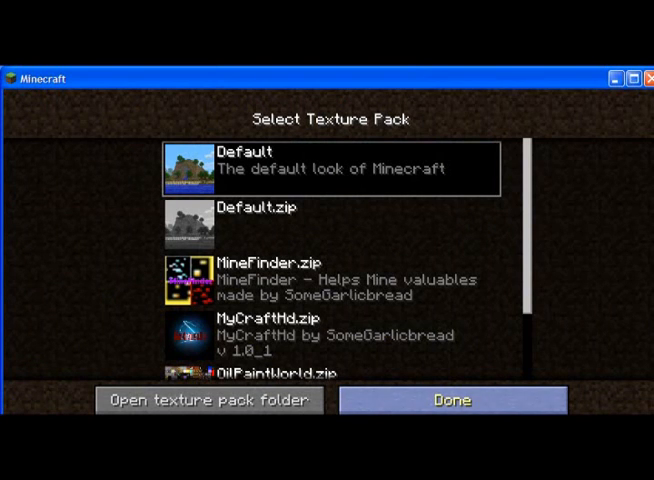
click(454, 400)
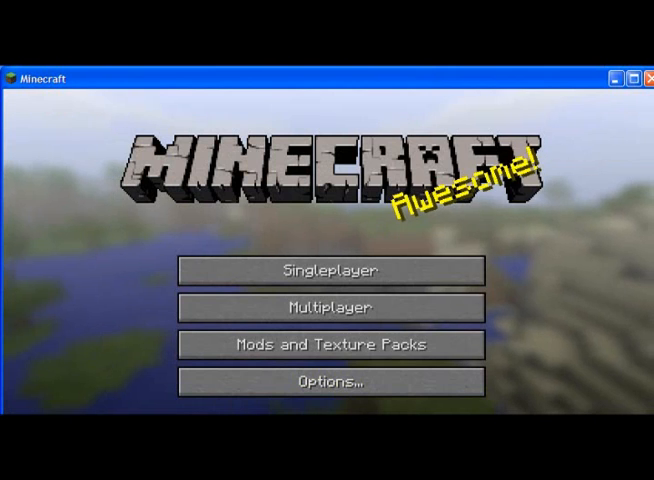